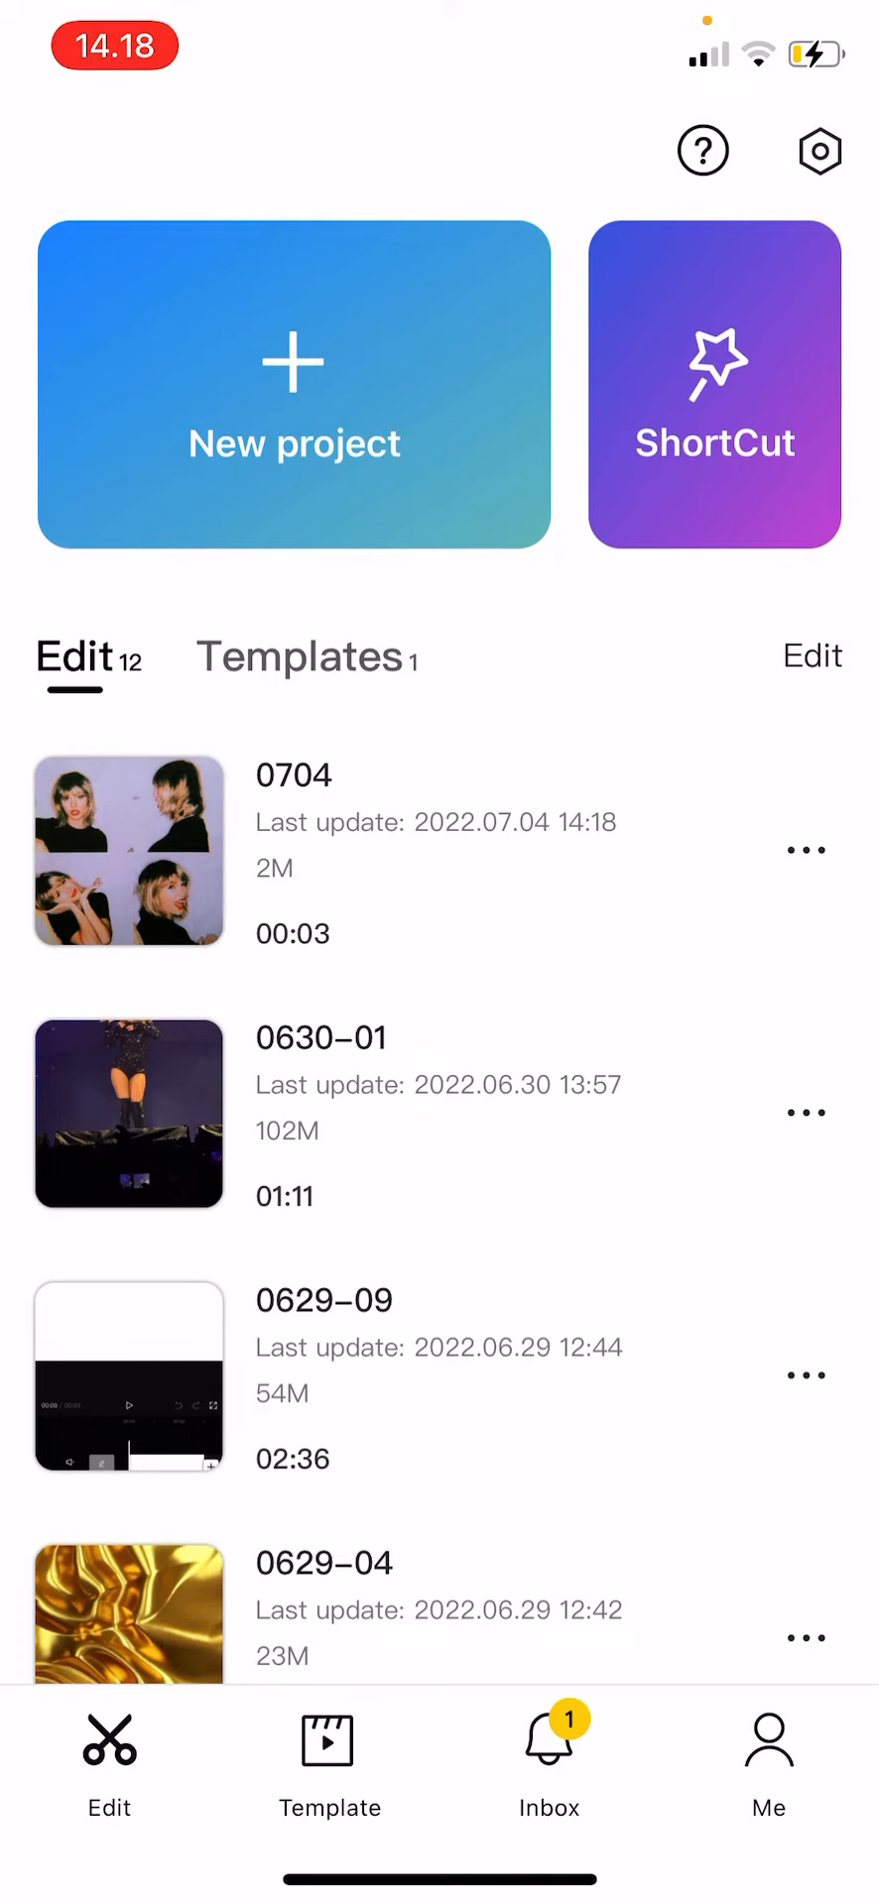
# Step: Open the 3-second 0704 photo-collage project in the editor
pyautogui.click(127, 851)
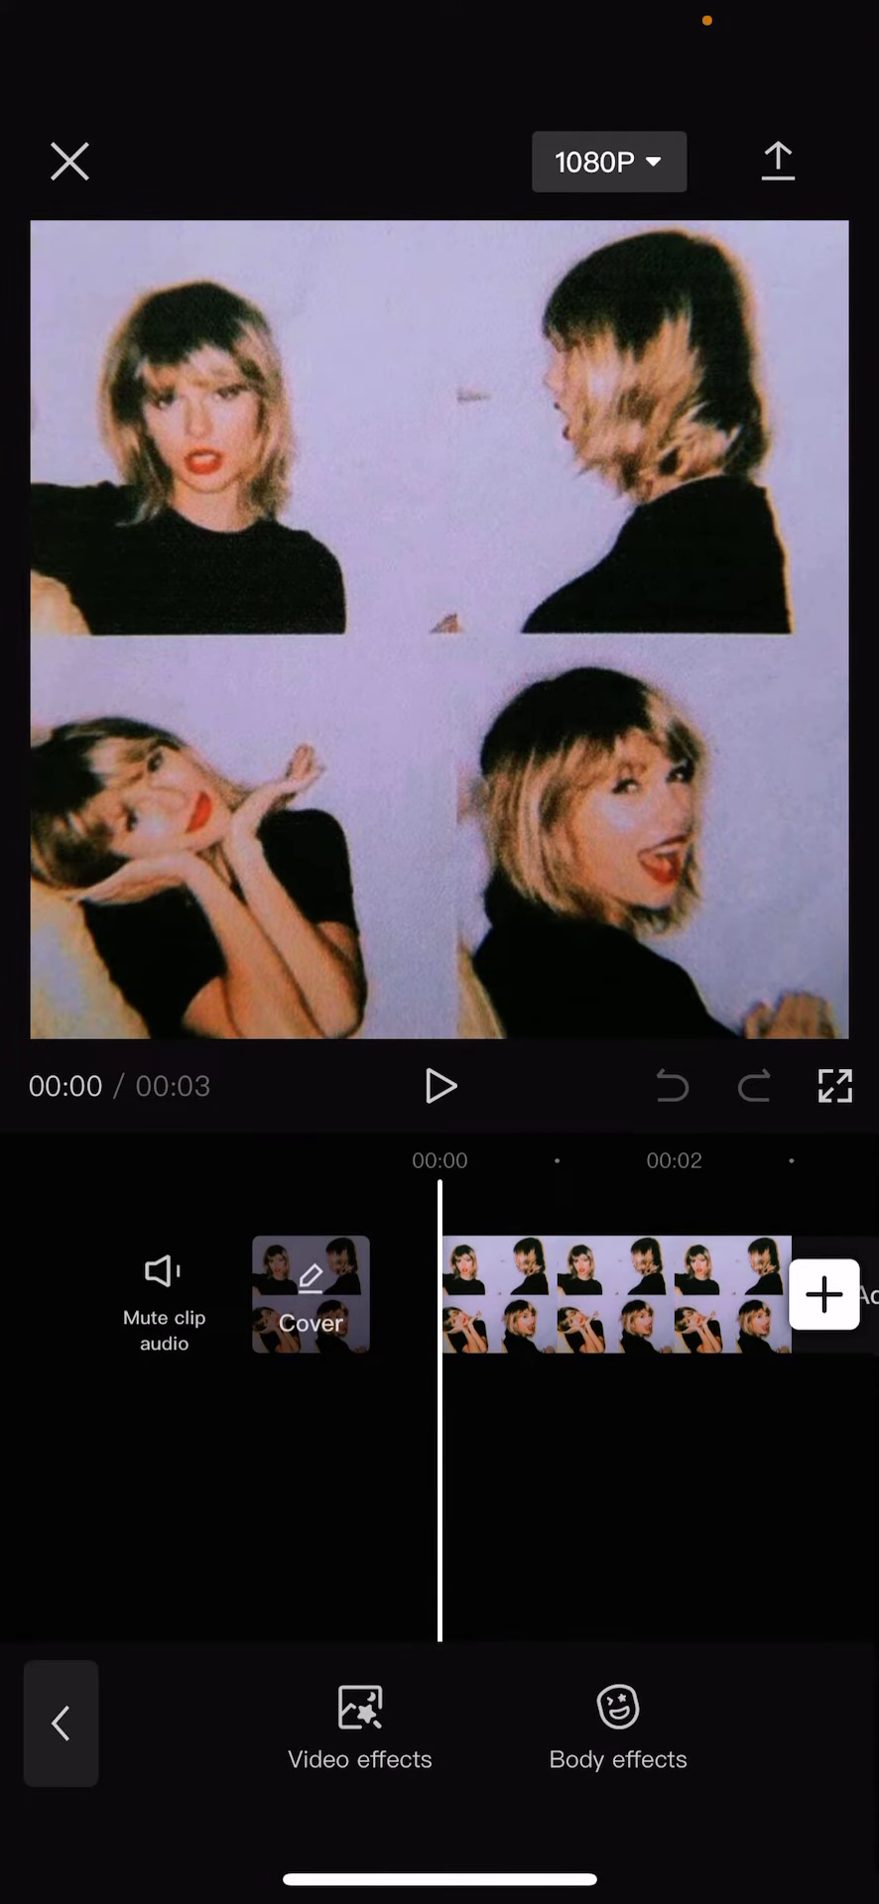
# Step: Preview the DV Tape, Hasselblad Film and Retro Blue retro video effects on the collage
pyautogui.click(359, 1732)
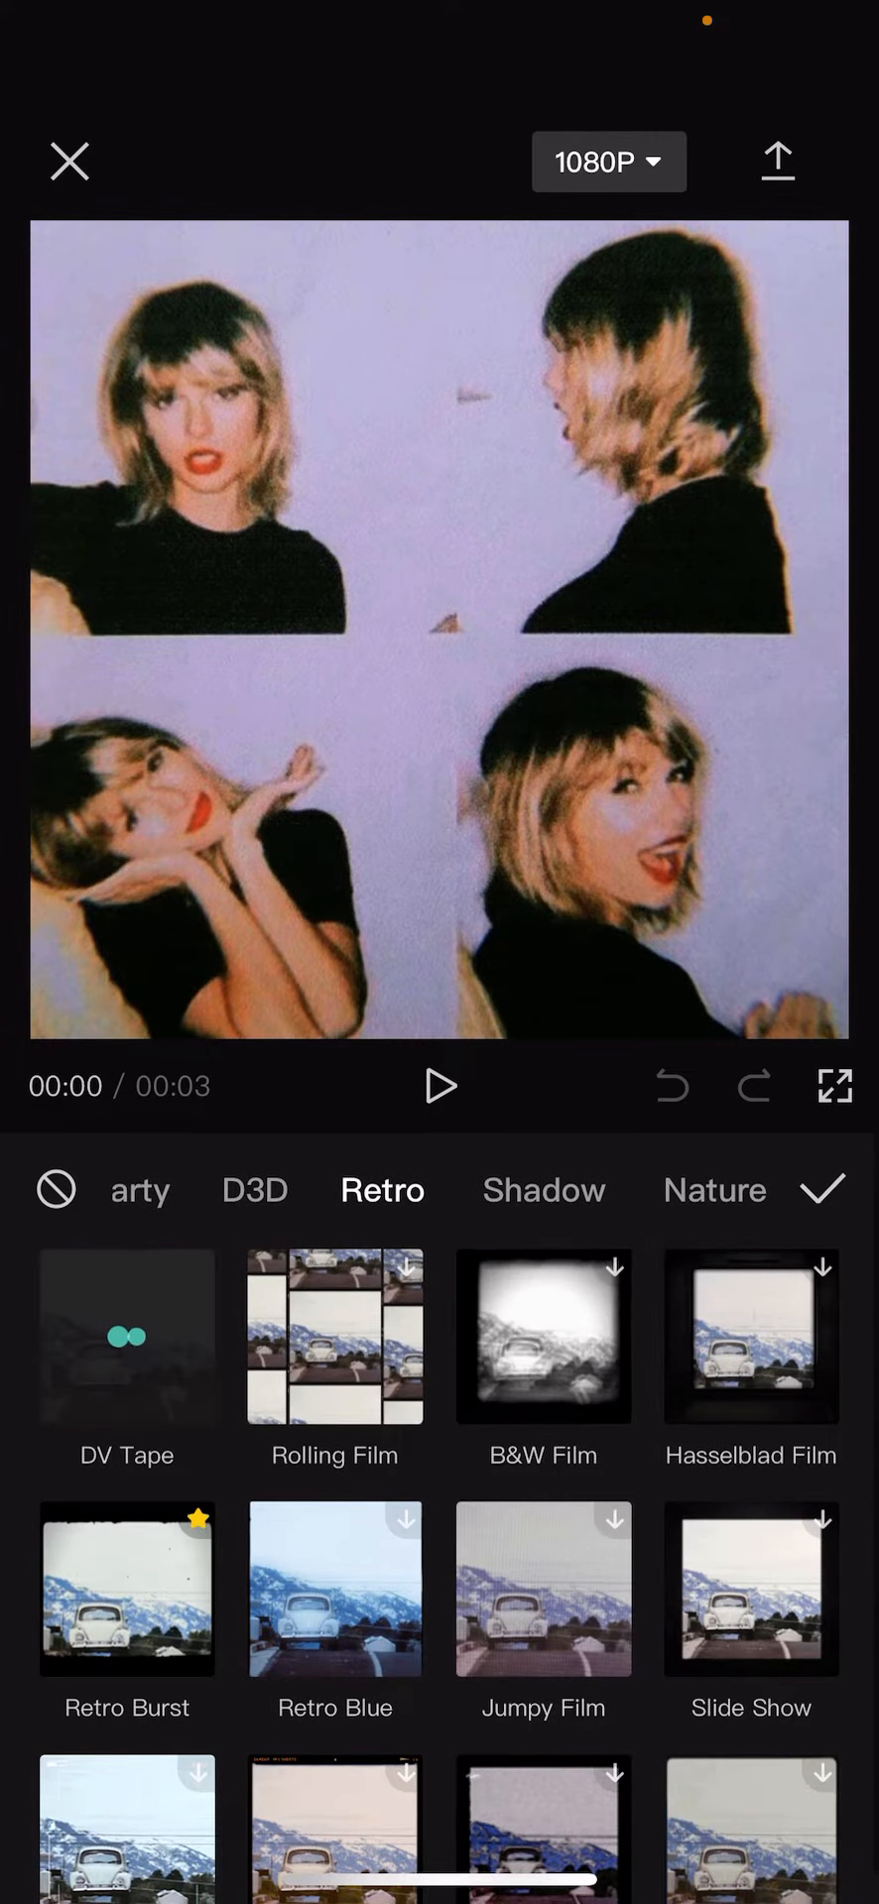
pyautogui.click(438, 1086)
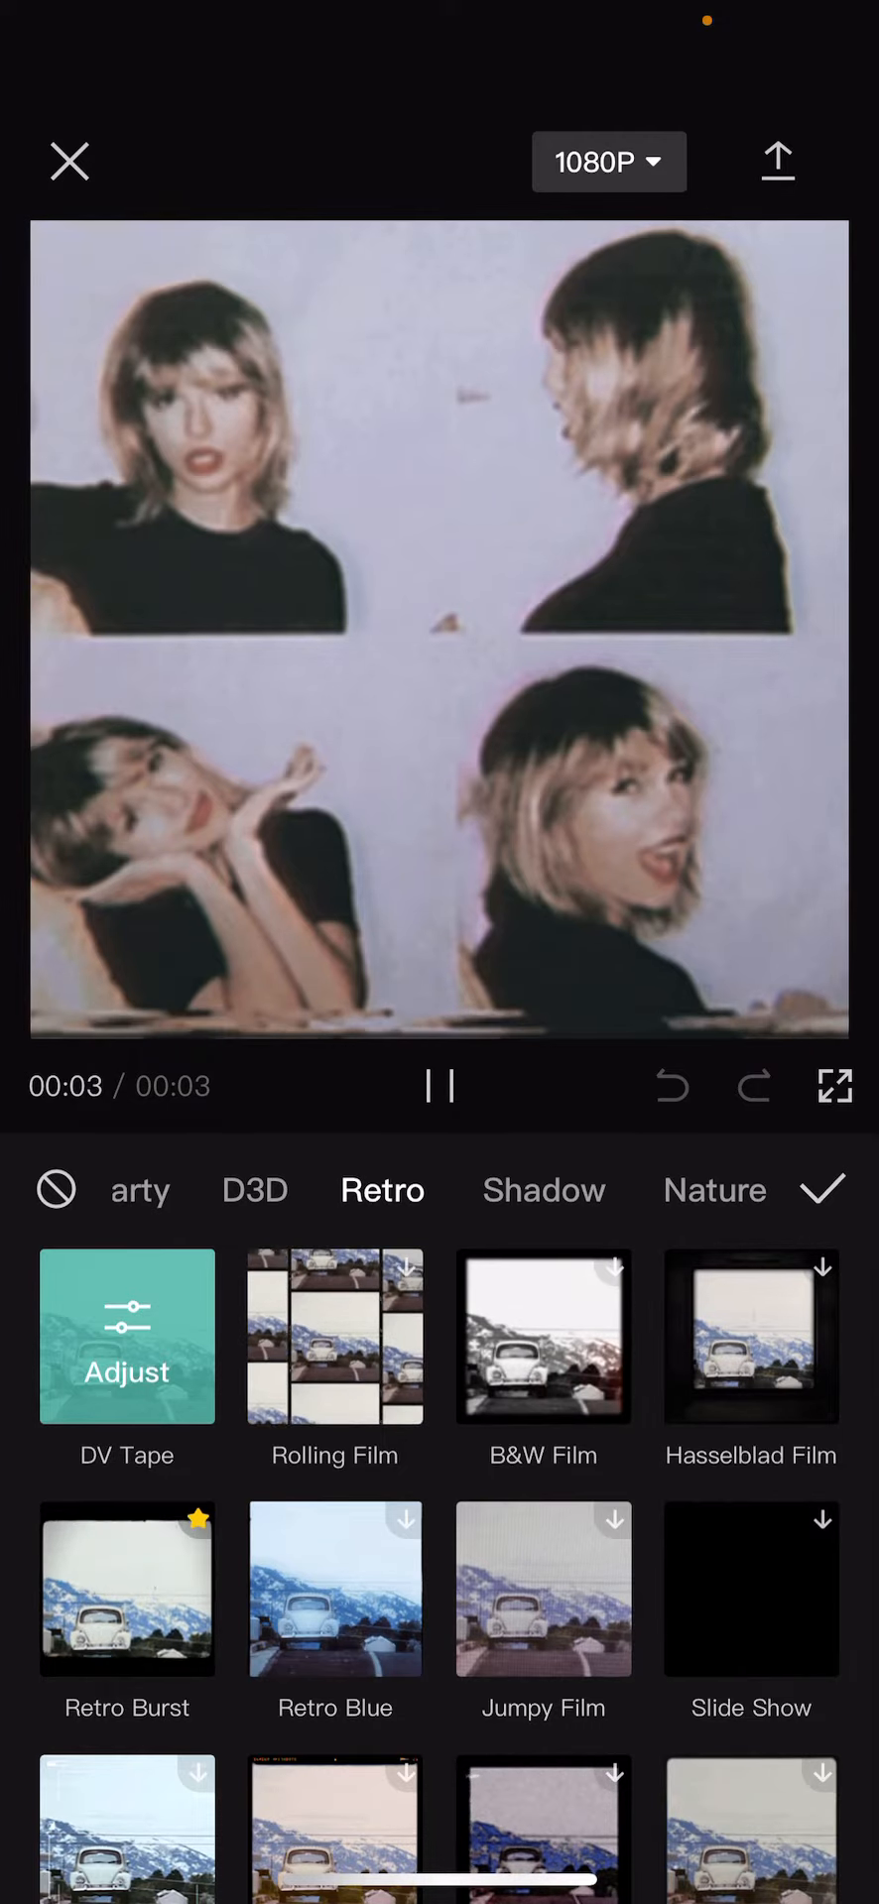
pyautogui.click(439, 1086)
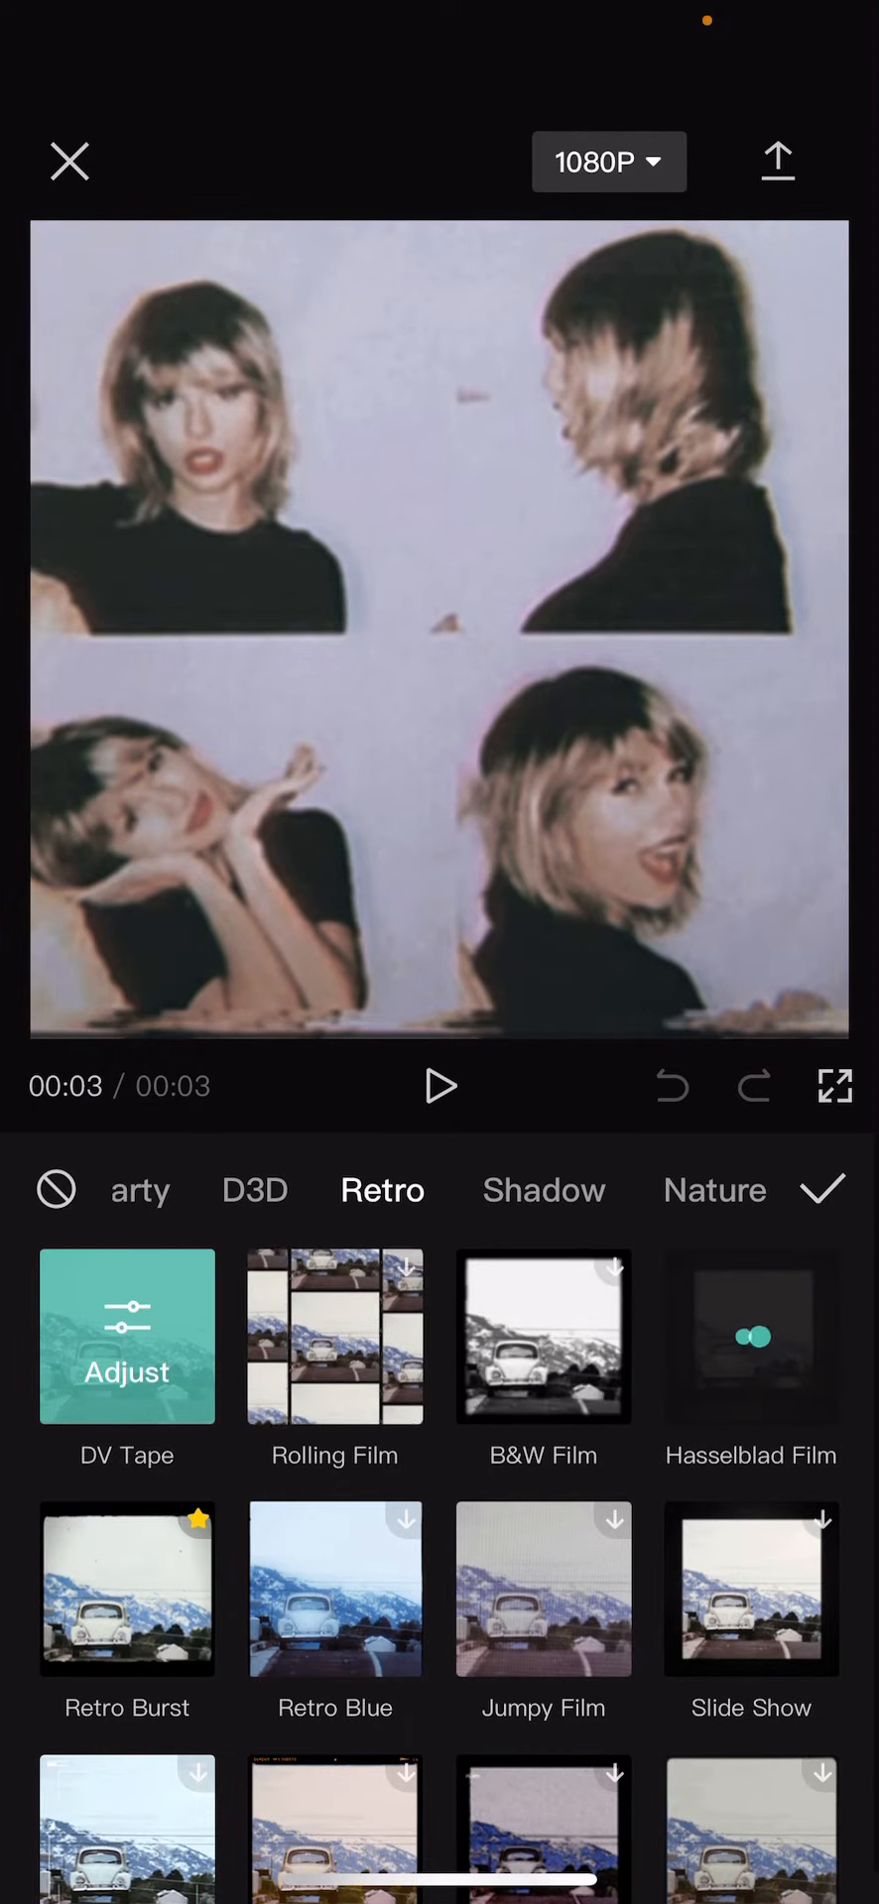
pyautogui.click(750, 1336)
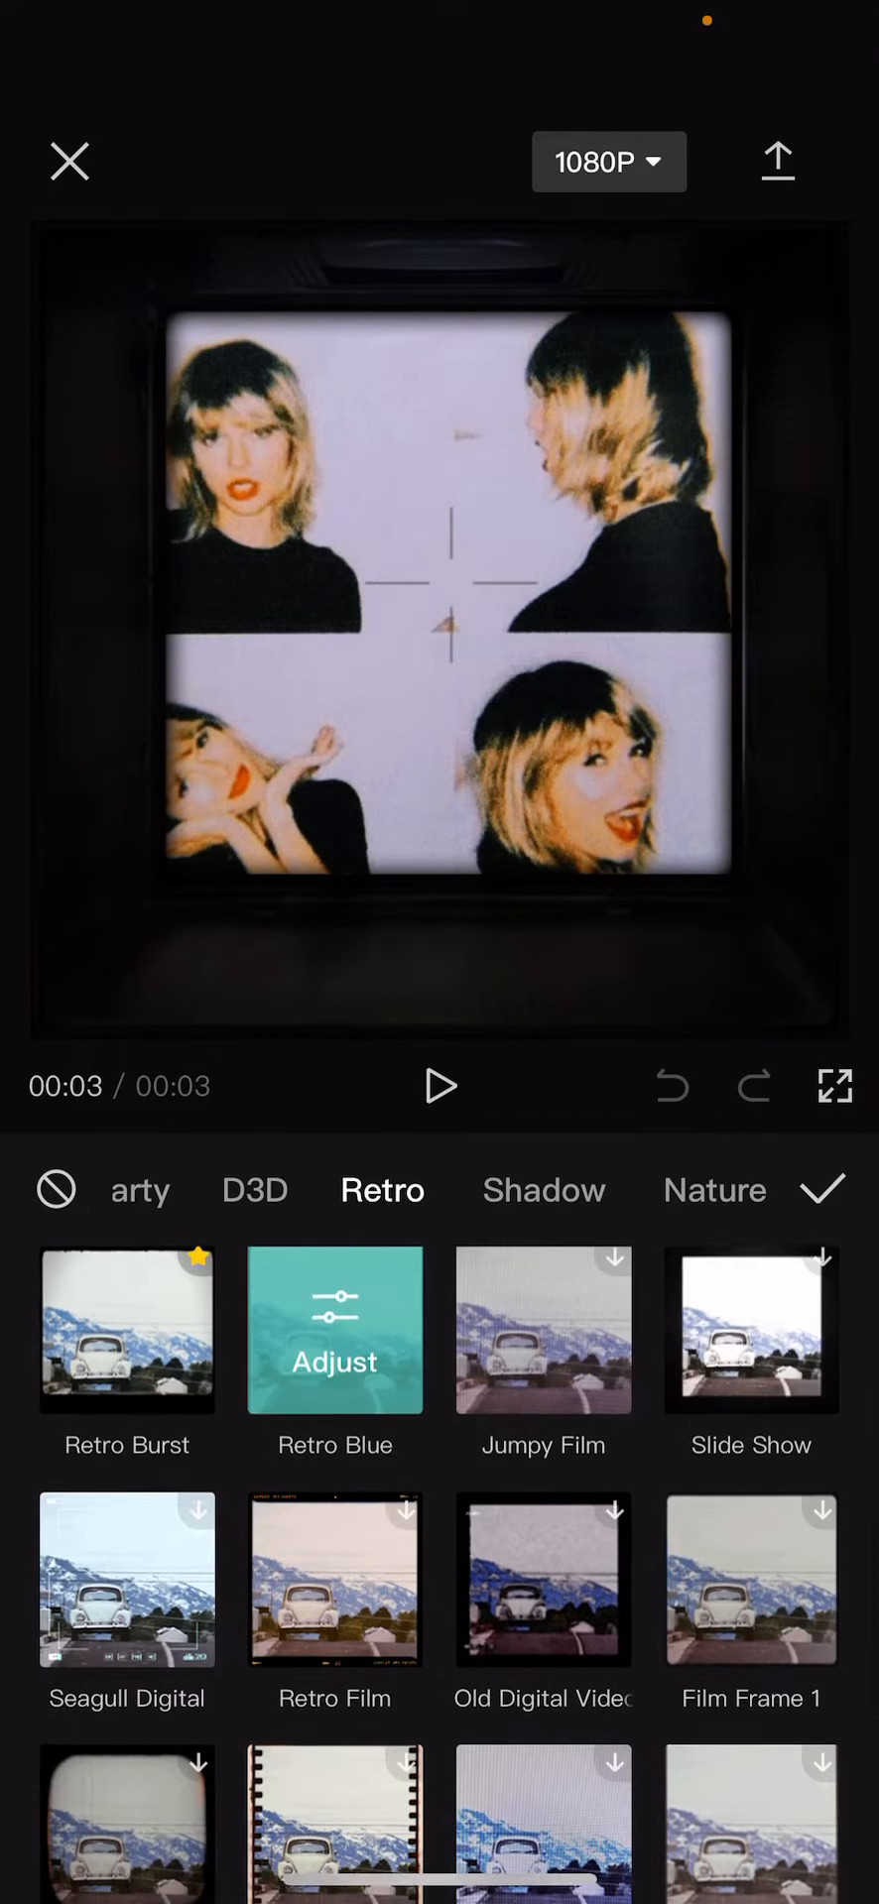
# Step: Apply the grainy black-and-white "Silent" retro effect to the collage clip
pyautogui.click(438, 1087)
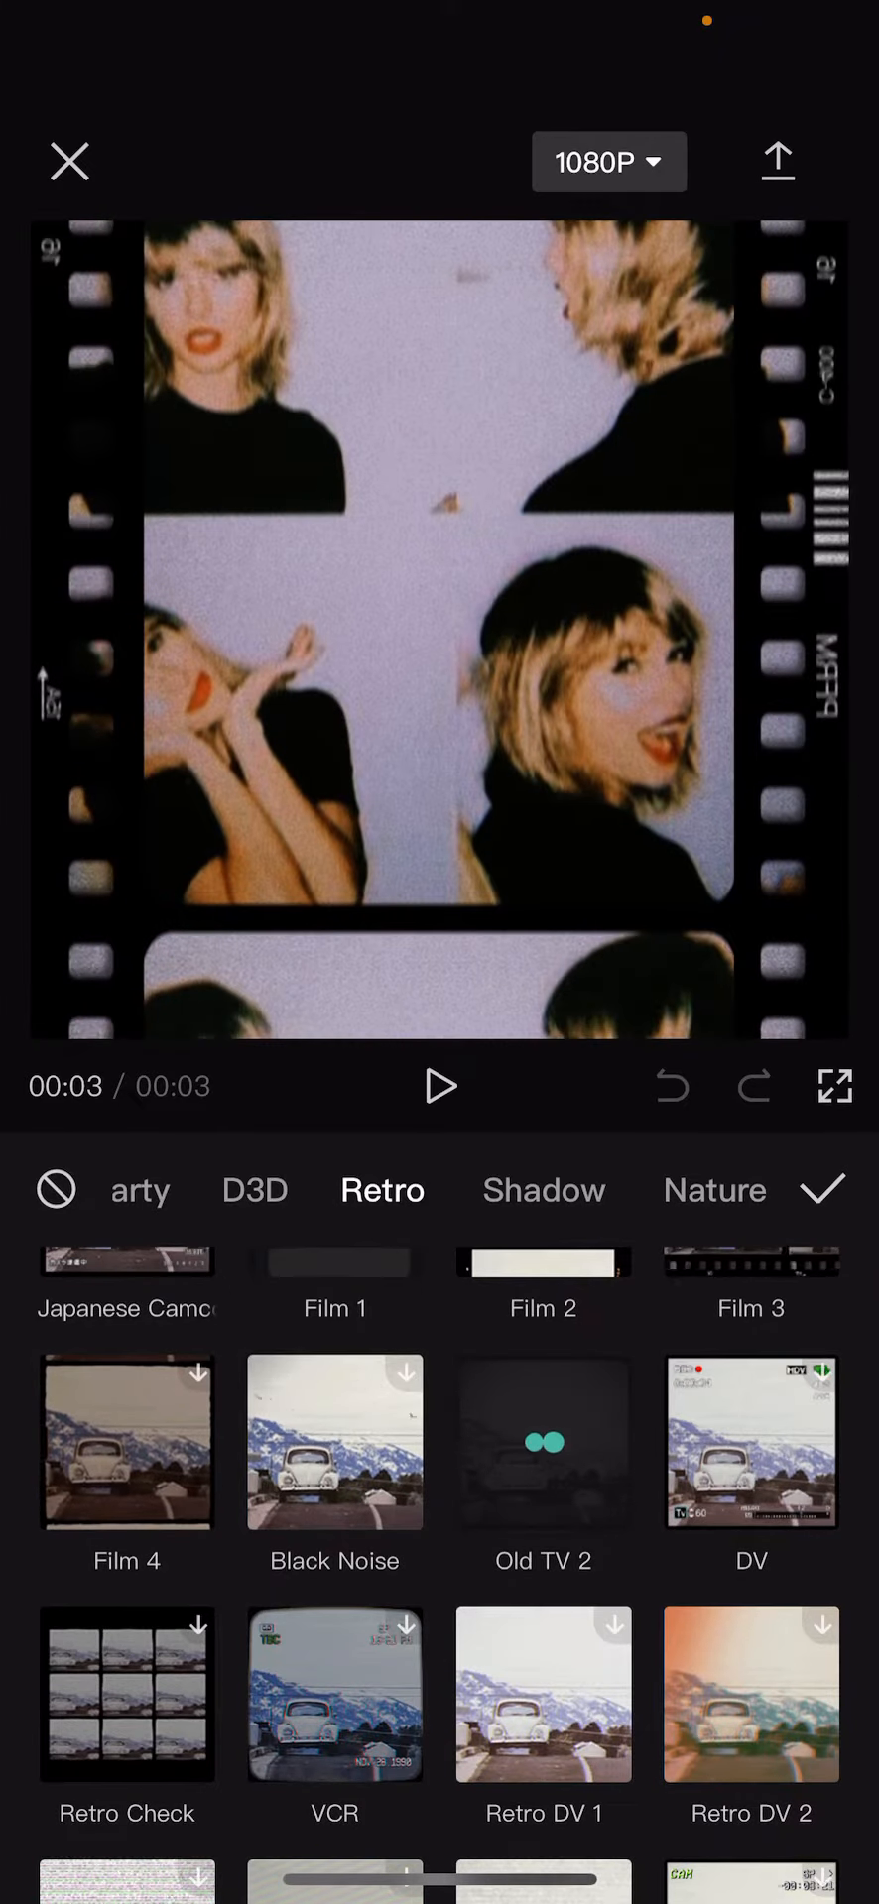
pyautogui.click(438, 1086)
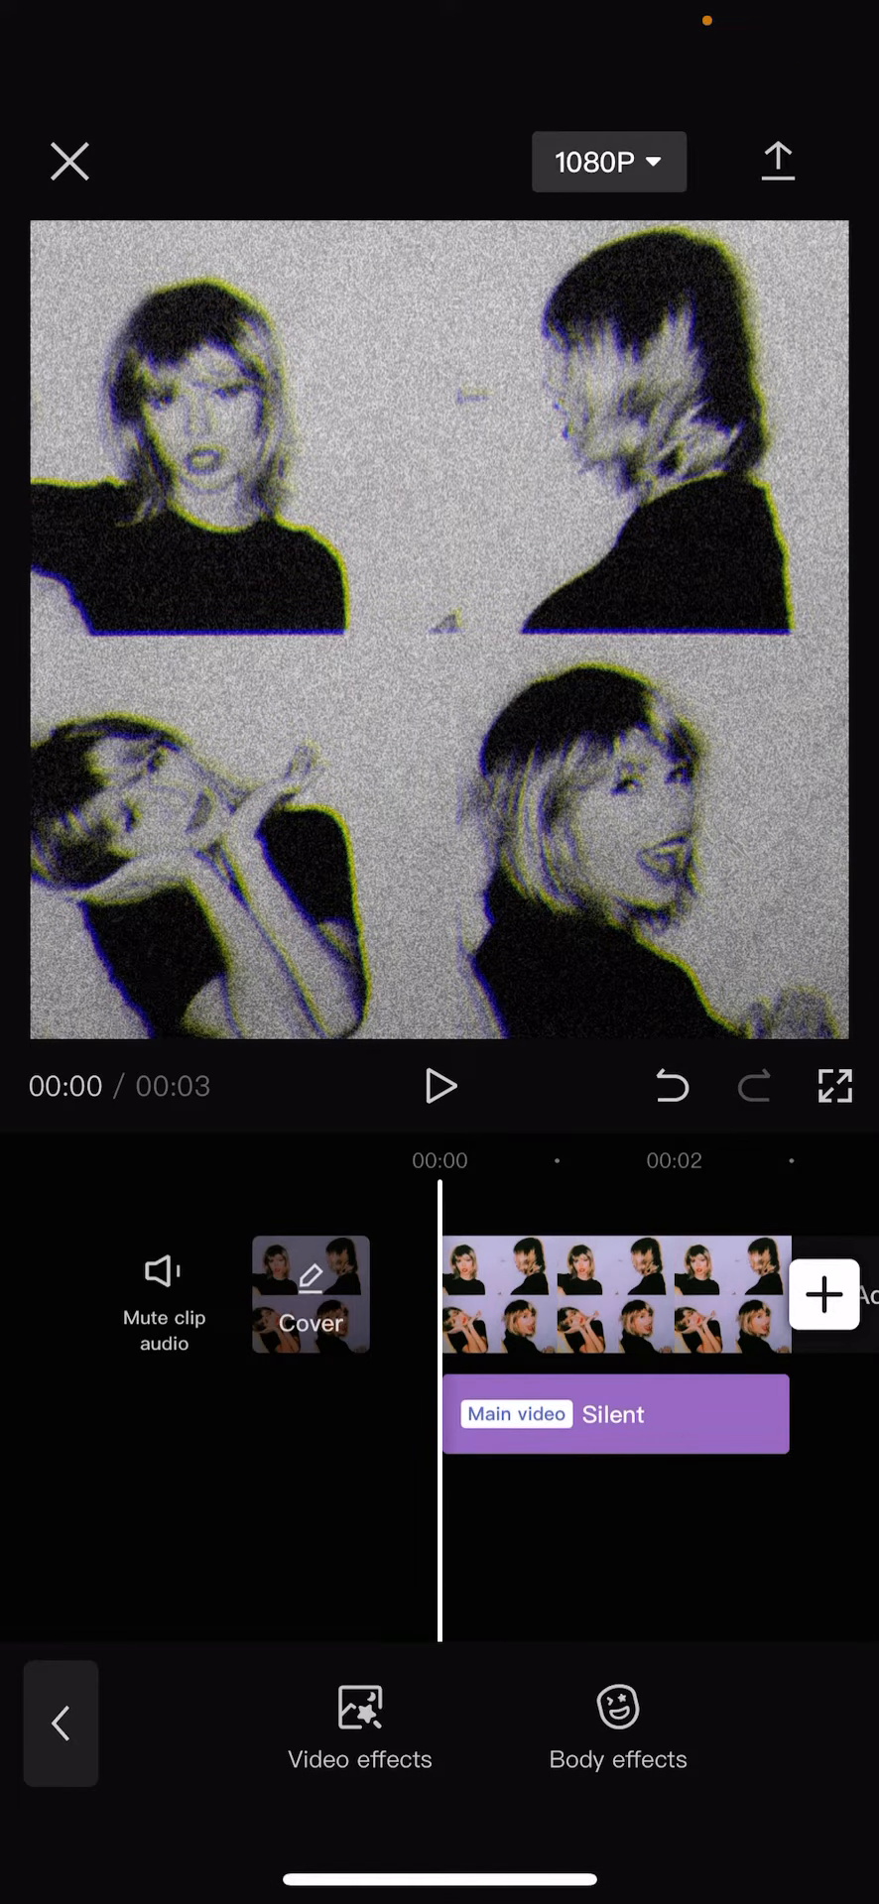
# Step: Export the monochrome 0704 collage to the device and return to the projects list
pyautogui.click(776, 160)
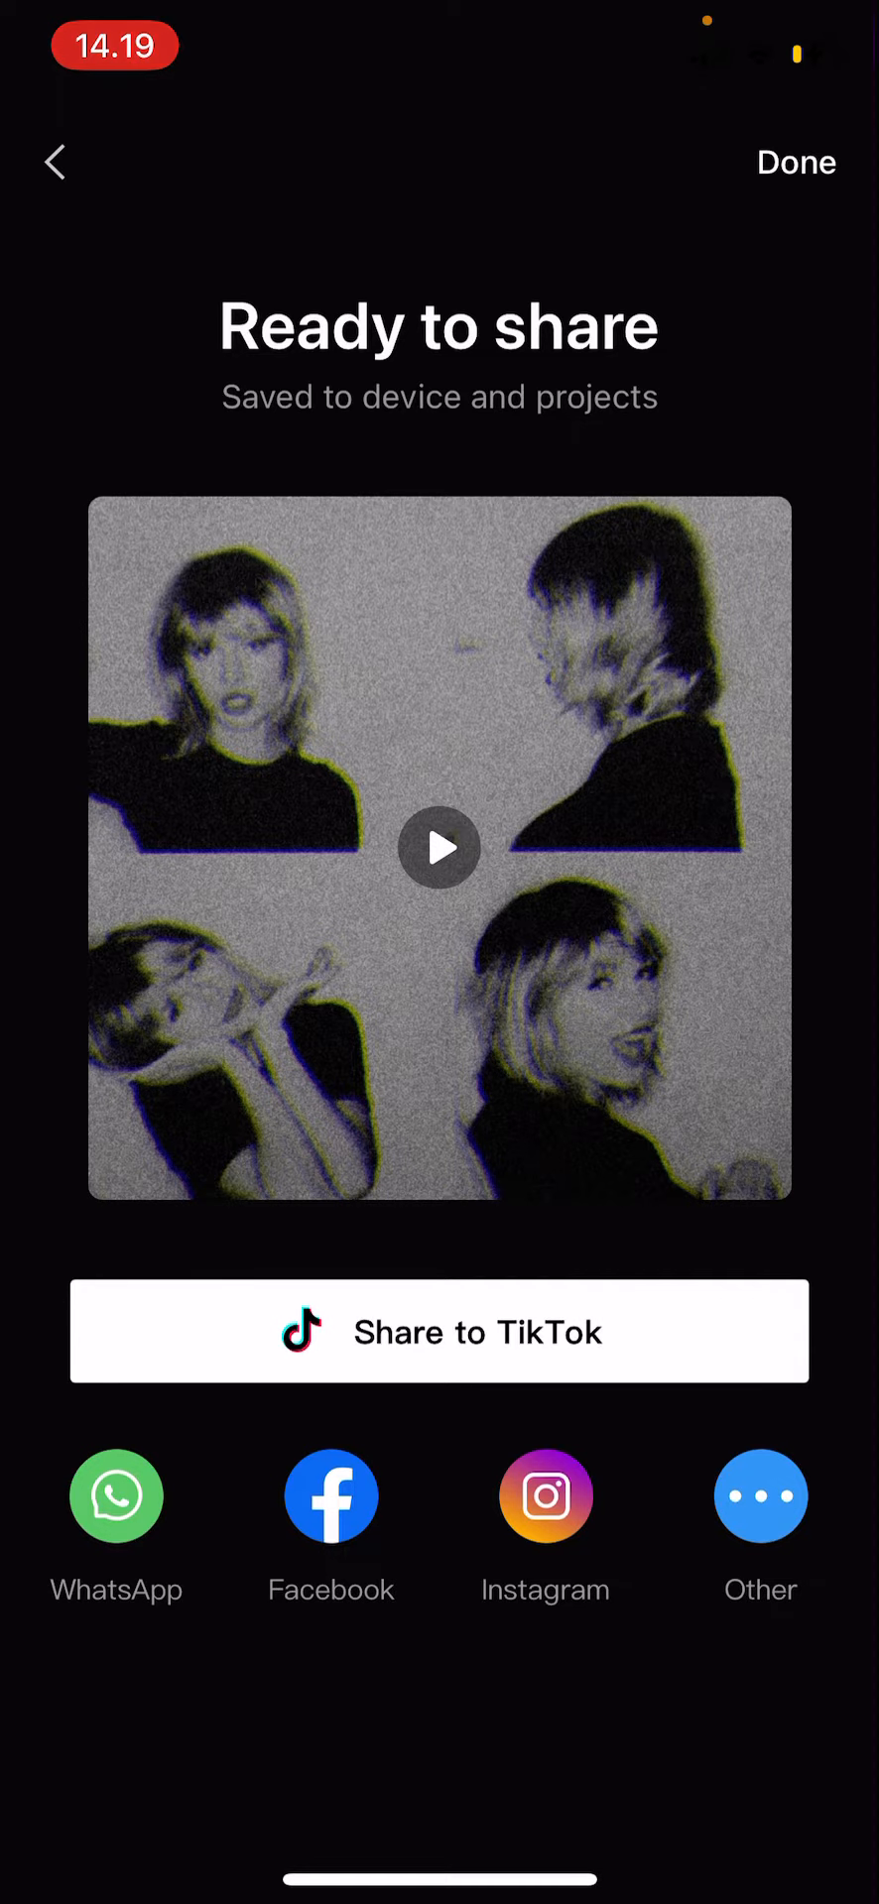
pyautogui.click(796, 161)
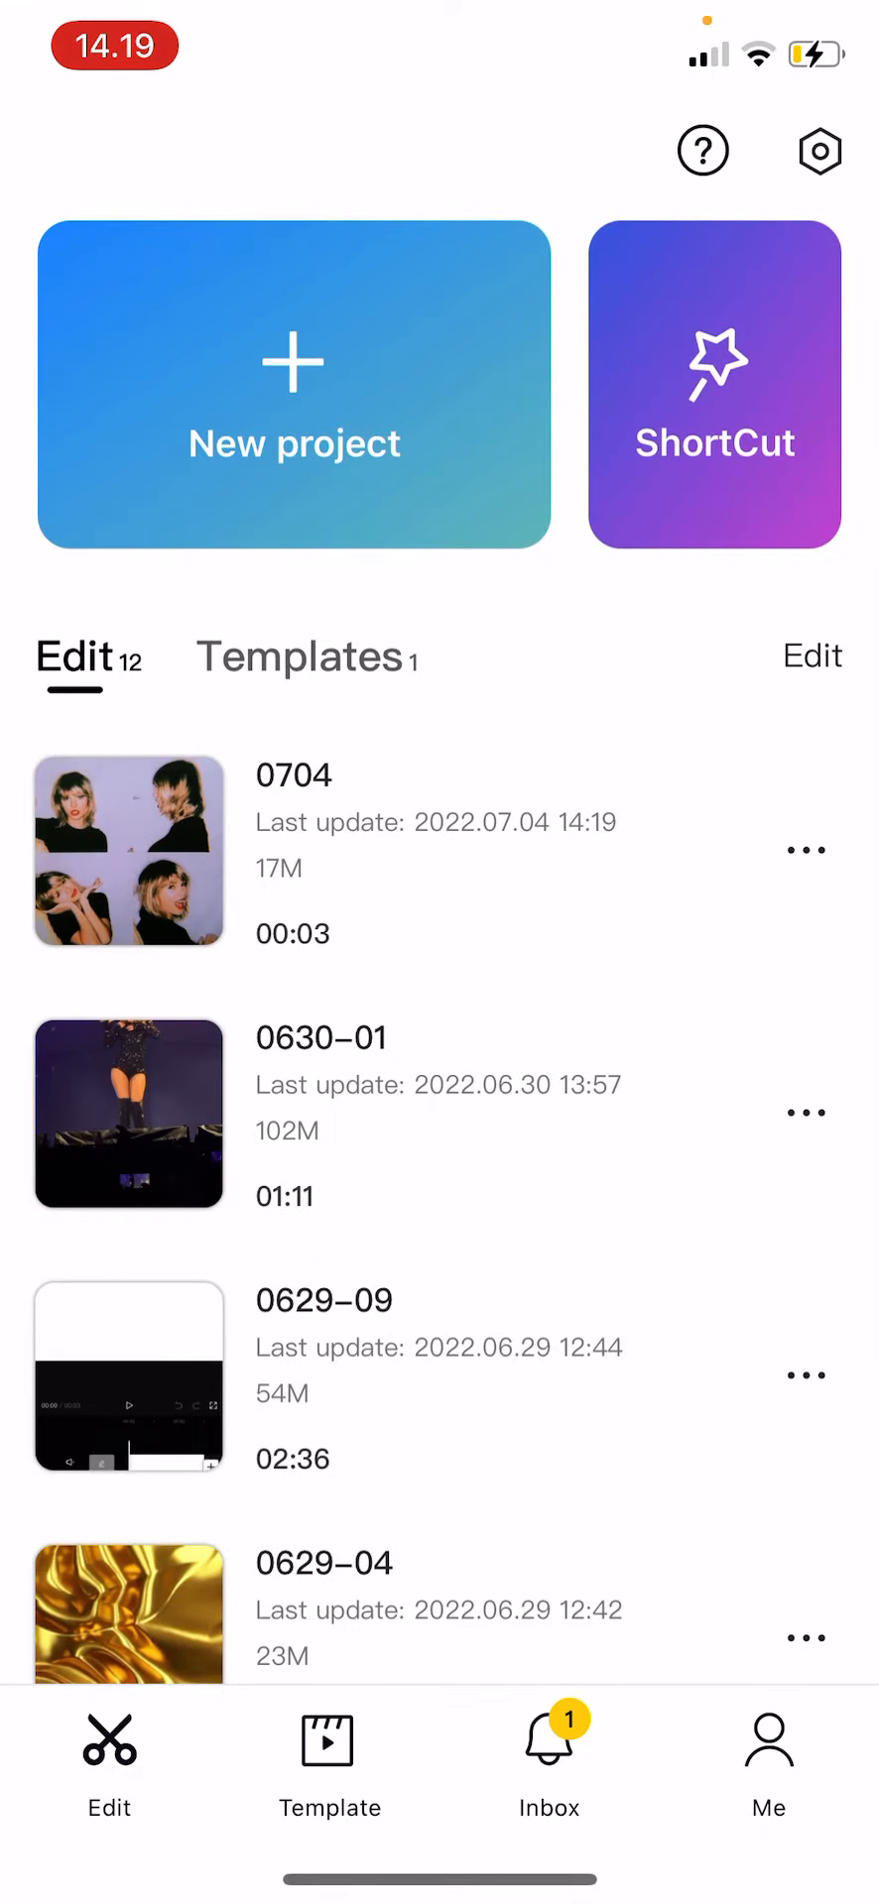